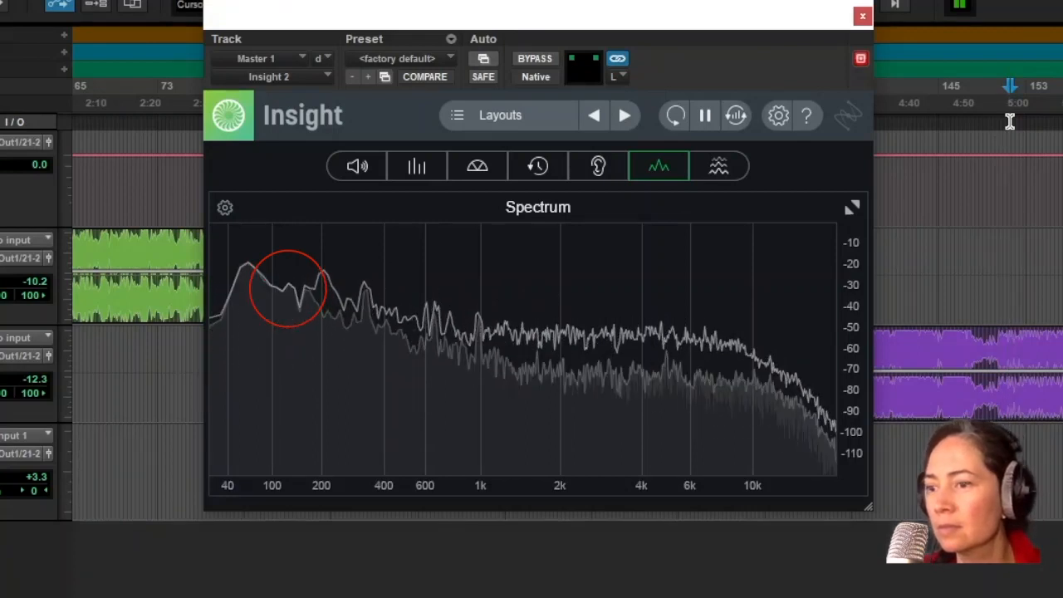
# - Show the EQ3 7-Band insert with LF +1.5 dB, LMF -1 dB, HMF -1 dB, HF +1.5 dB
pyautogui.click(862, 17)
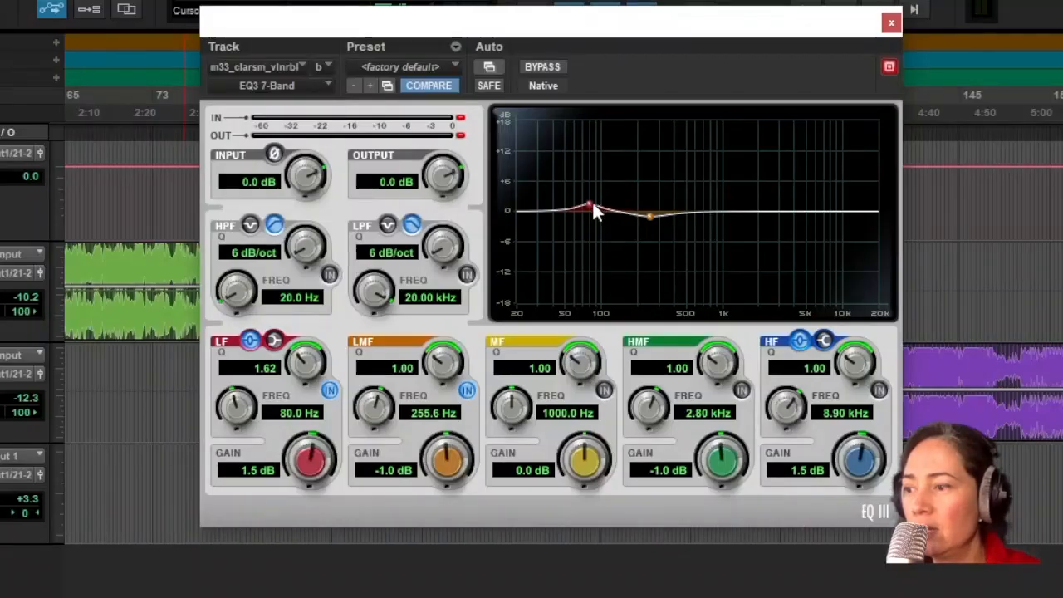
pyautogui.moveTo(448, 480)
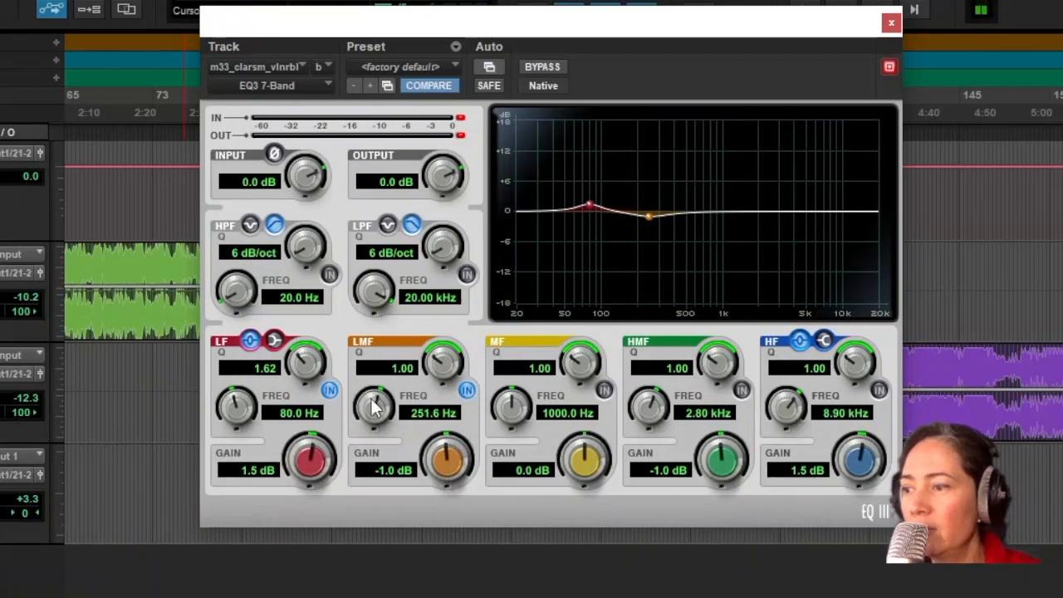
# - Bring the LMF cut frequency down to about 209 Hz
pyautogui.moveTo(374, 407); pyautogui.dragTo(374, 423)
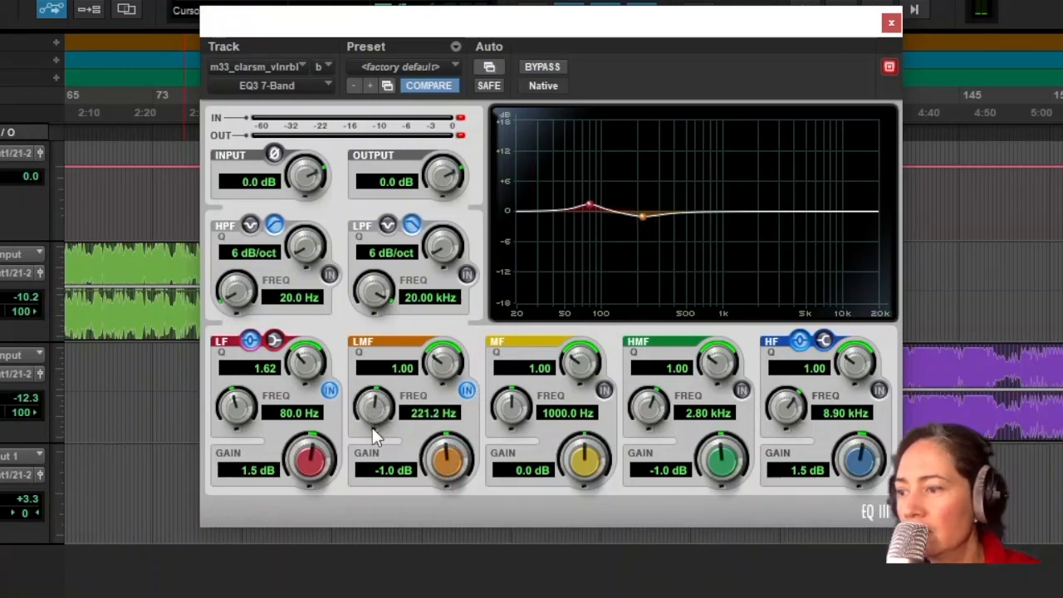
pyautogui.moveTo(372, 407); pyautogui.dragTo(372, 423)
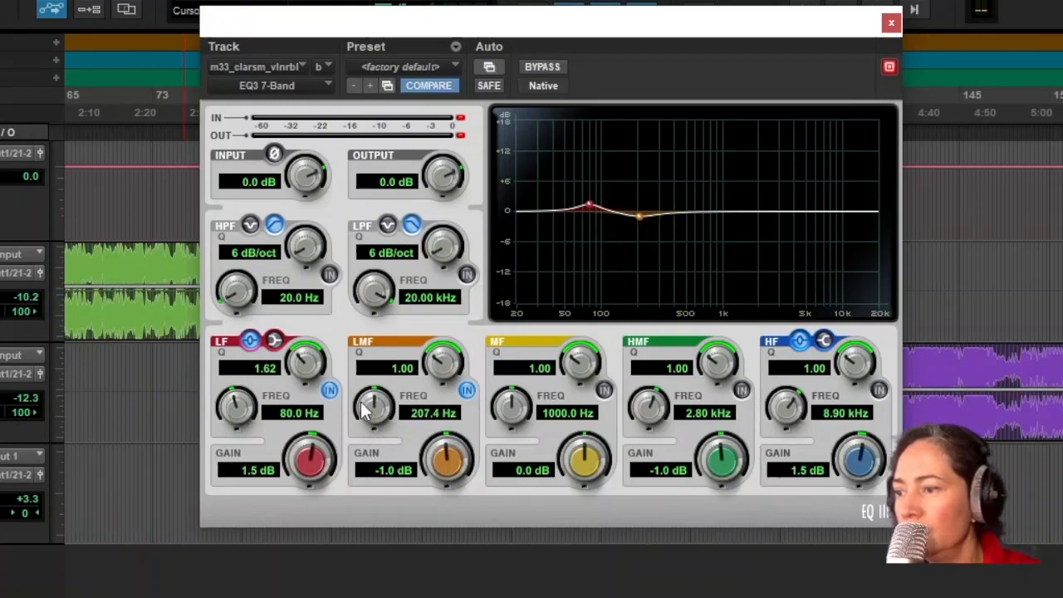
pyautogui.moveTo(369, 414)
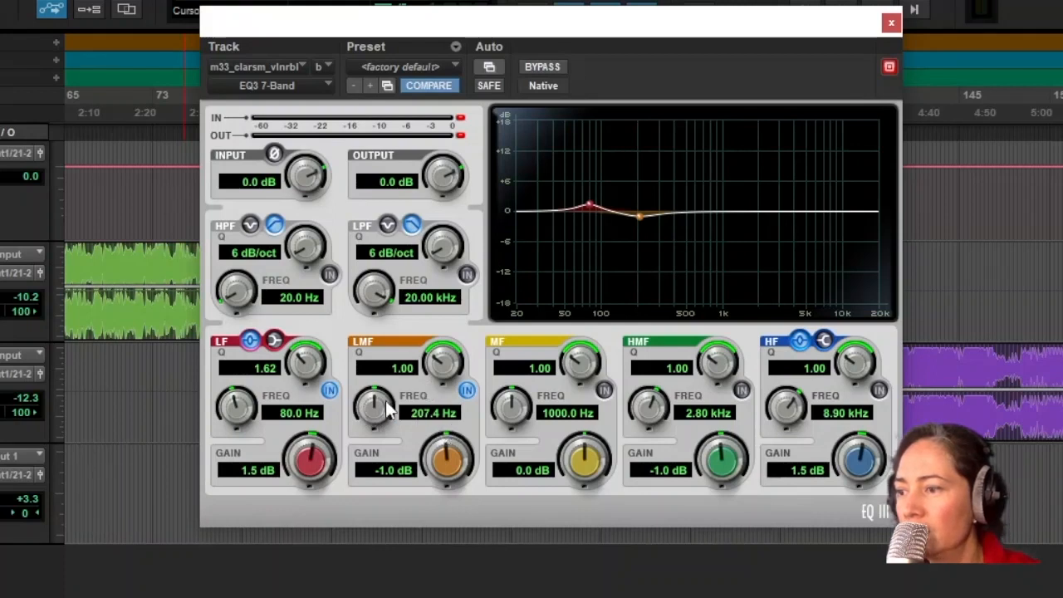
pyautogui.moveTo(374, 407); pyautogui.dragTo(379, 404)
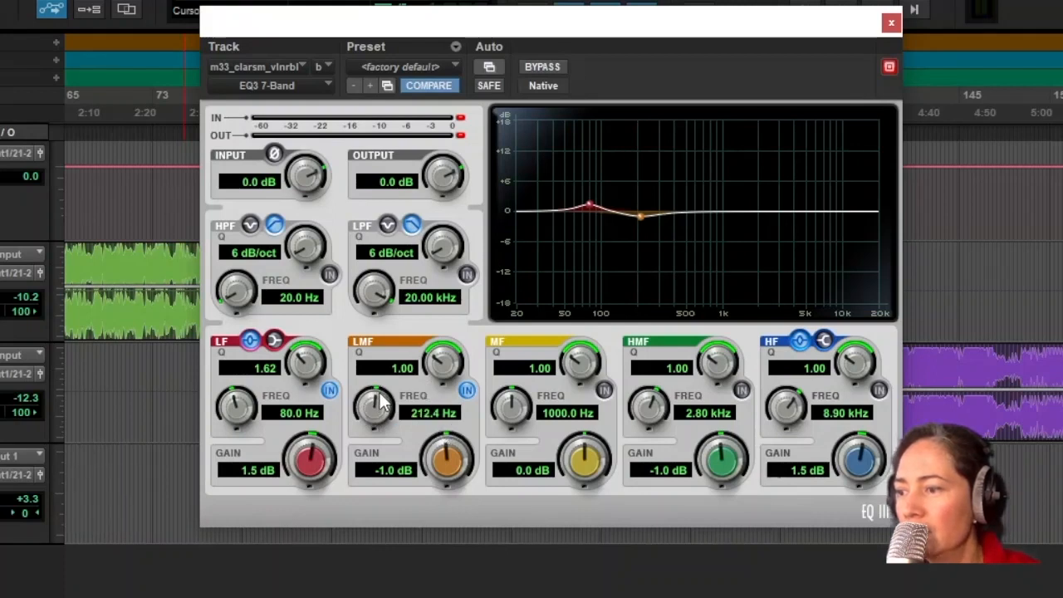
pyautogui.moveTo(373, 407); pyautogui.dragTo(375, 412)
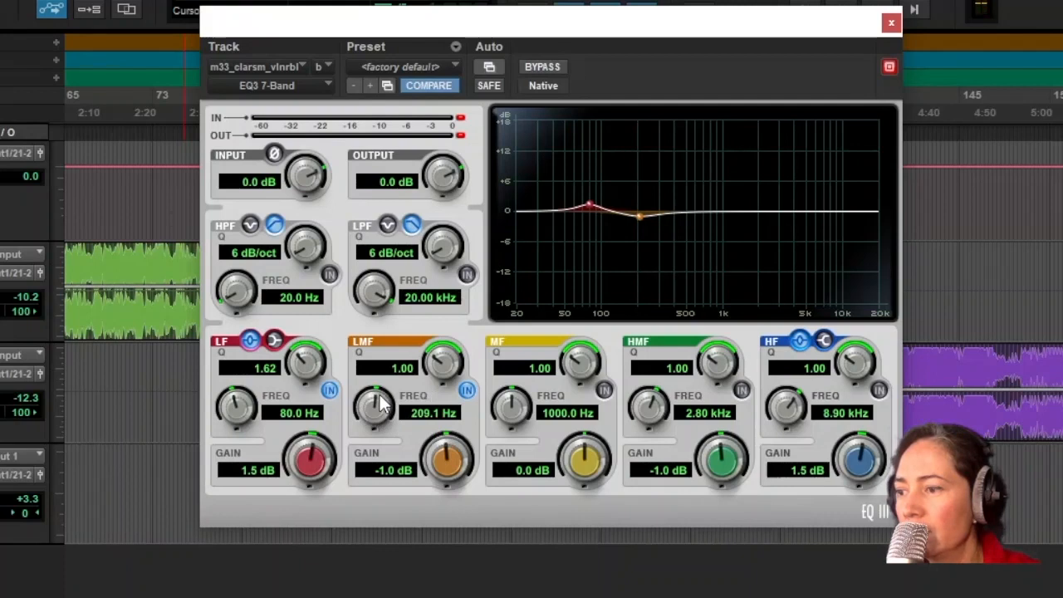
pyautogui.moveTo(432, 357)
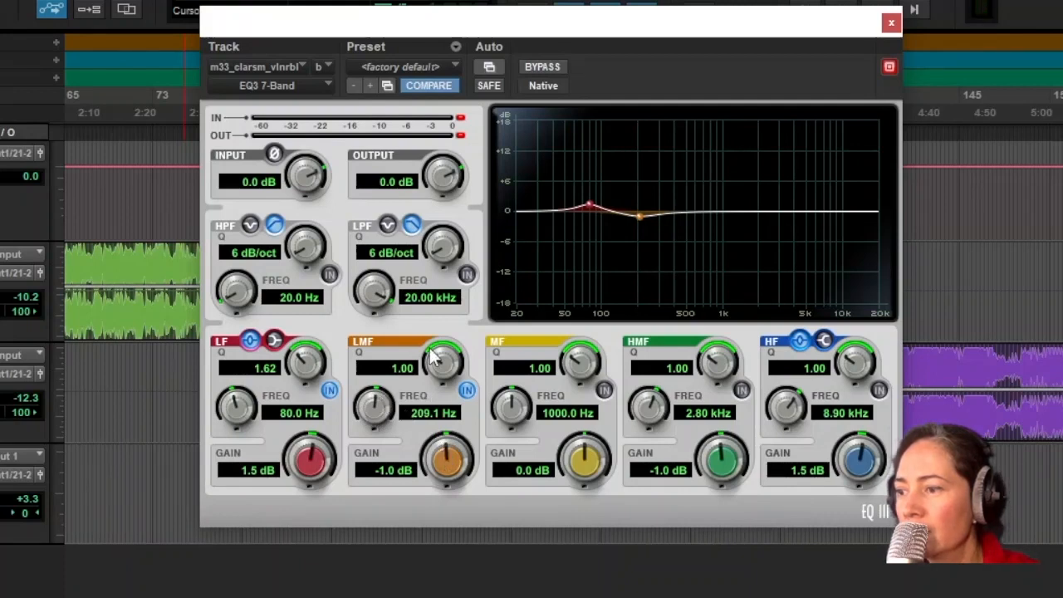
# - Raise the LMF Q to make the low-mid cut slightly narrower
pyautogui.moveTo(435, 361); pyautogui.dragTo(435, 349)
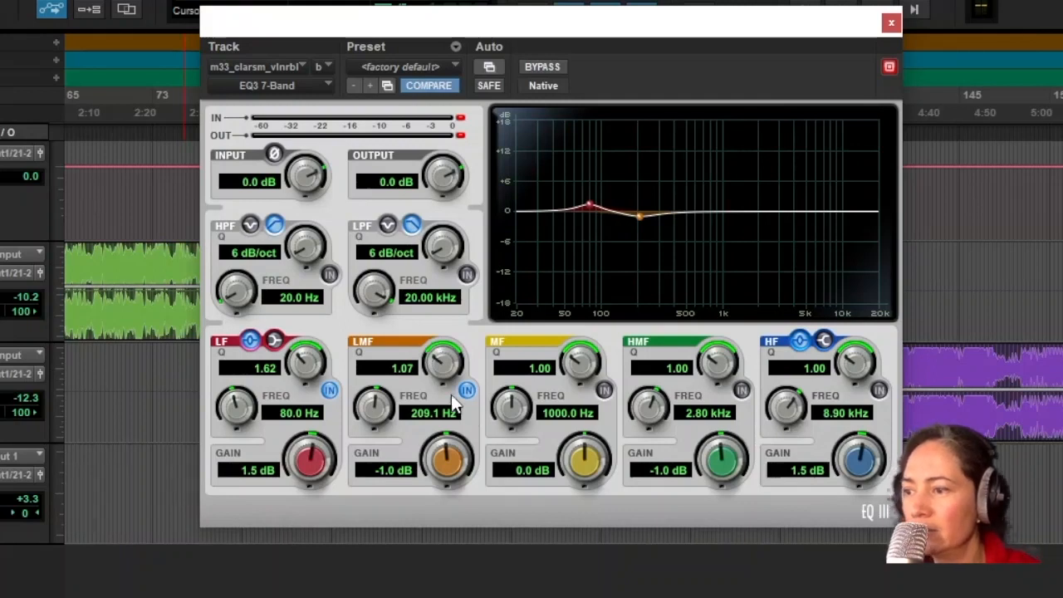
pyautogui.moveTo(440, 357)
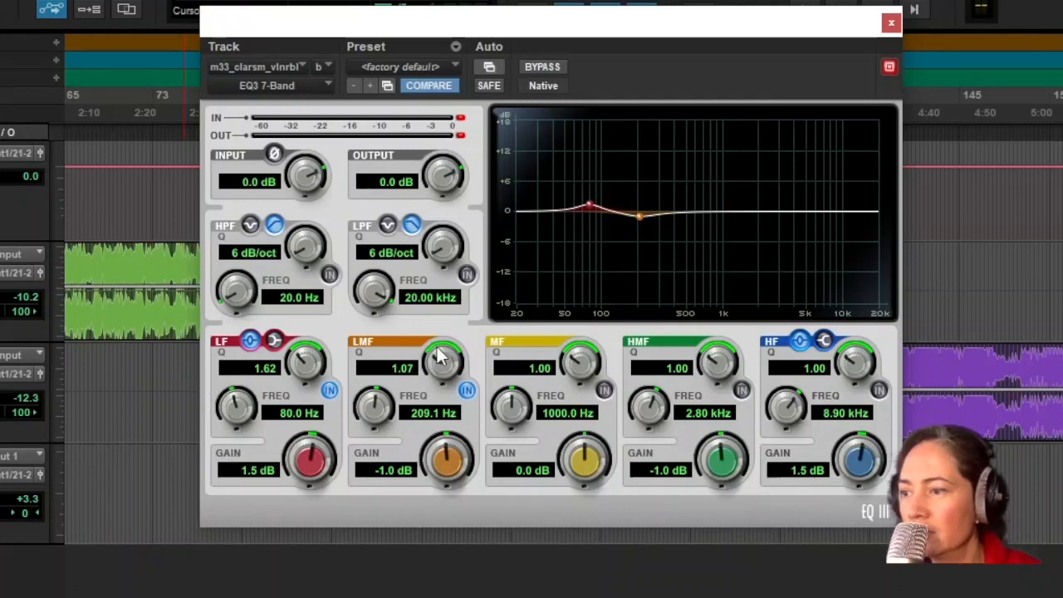
pyautogui.moveTo(440, 365); pyautogui.dragTo(448, 349)
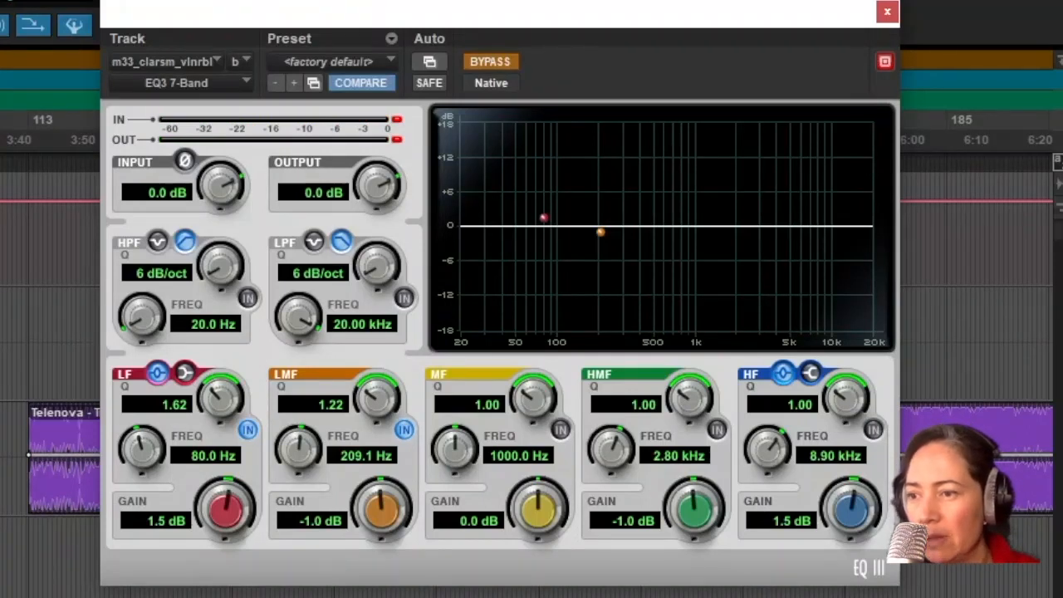
pyautogui.moveTo(395, 76)
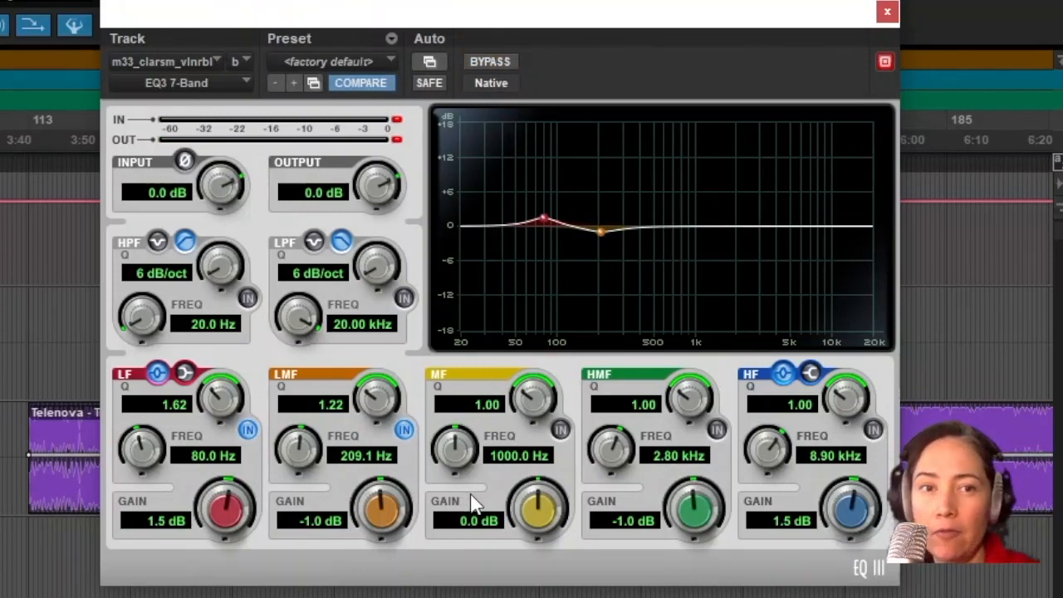
pyautogui.moveTo(581, 462)
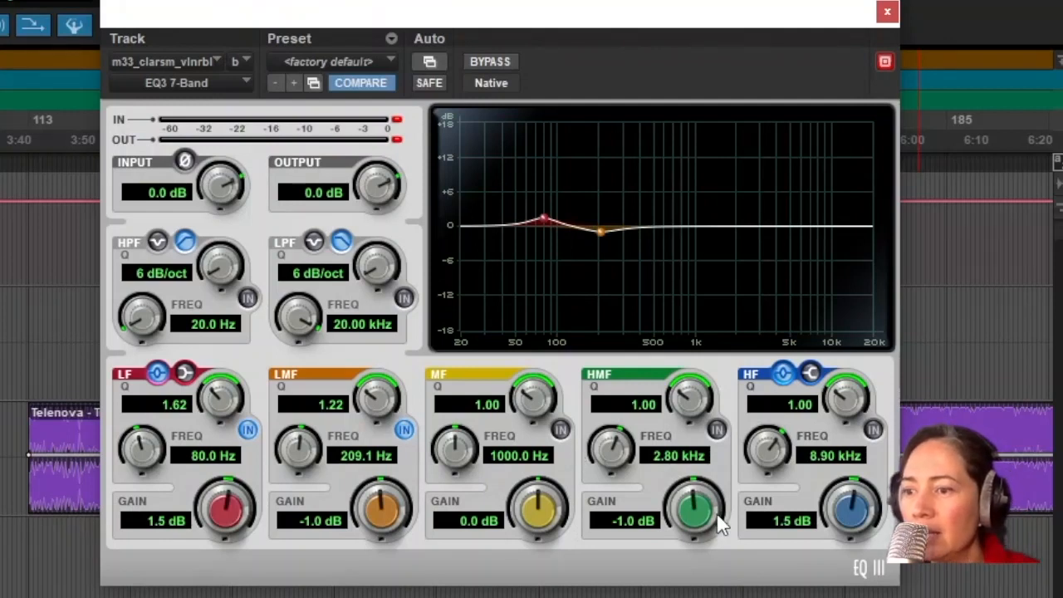
pyautogui.moveTo(738, 431)
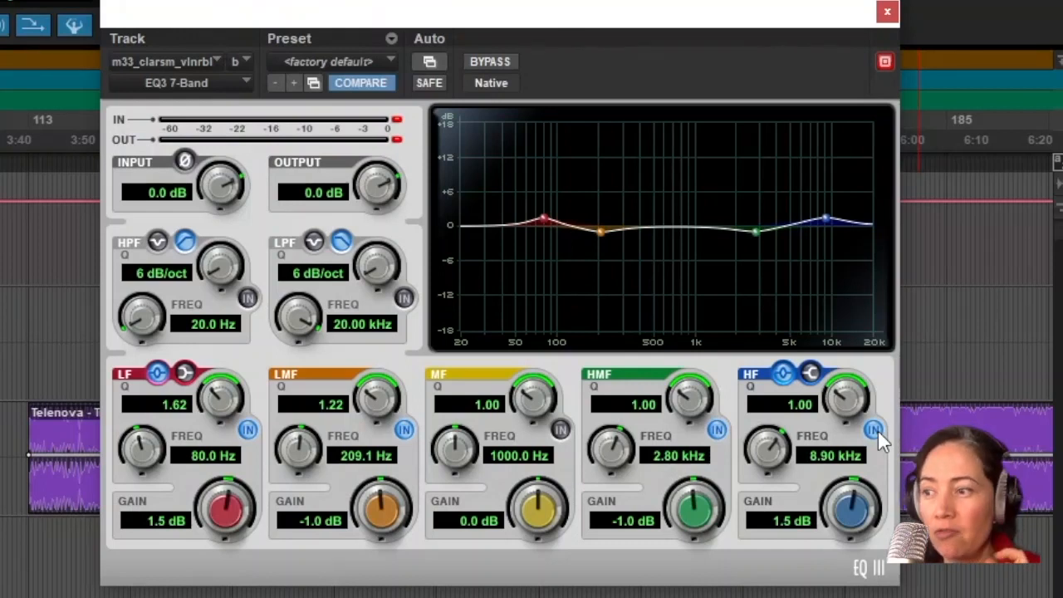
pyautogui.moveTo(369, 262)
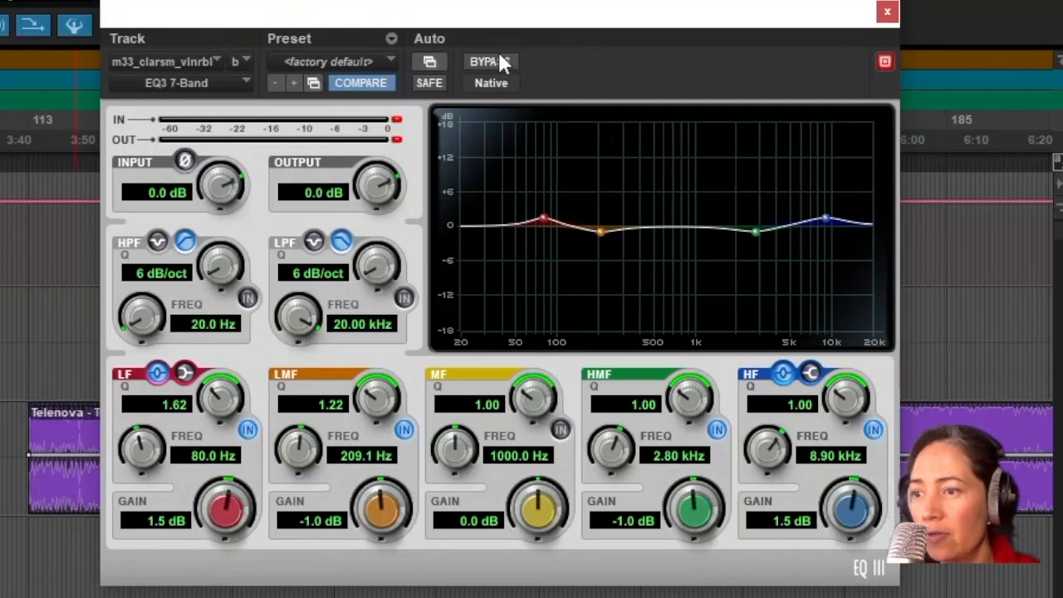
pyautogui.click(490, 59)
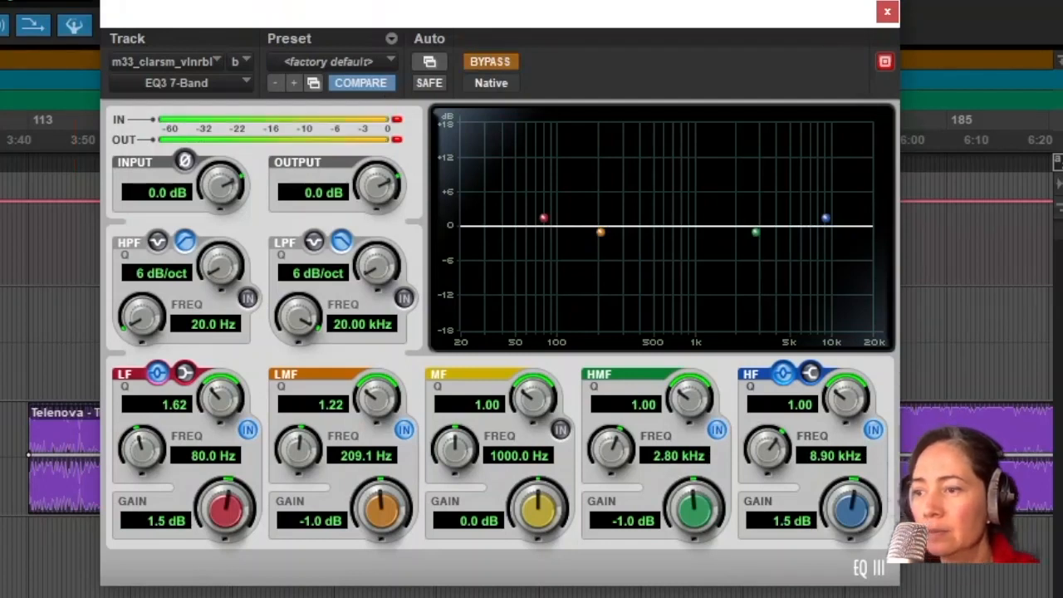
pyautogui.click(490, 59)
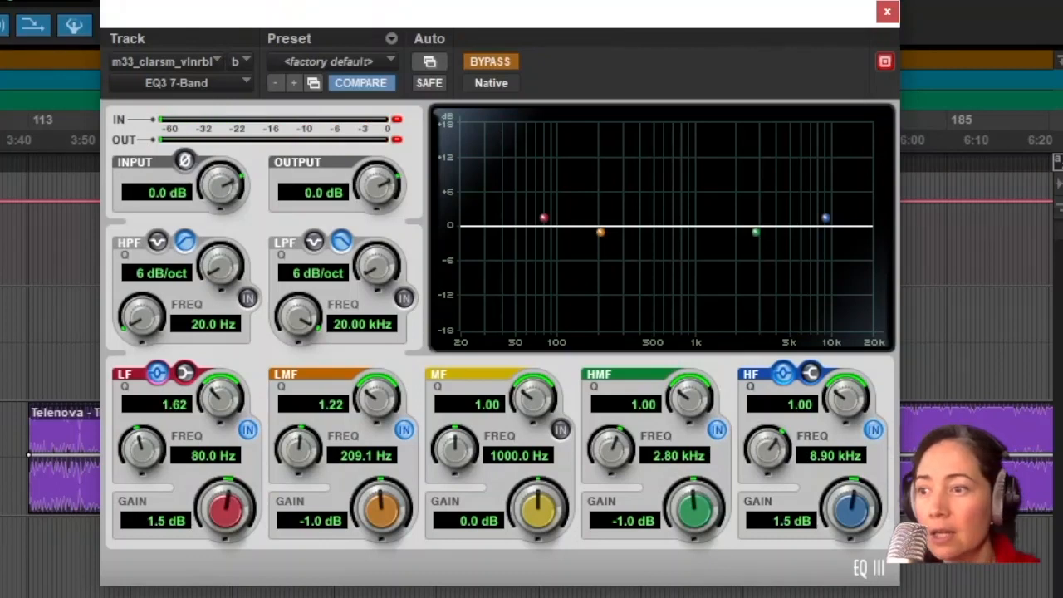
pyautogui.click(490, 60)
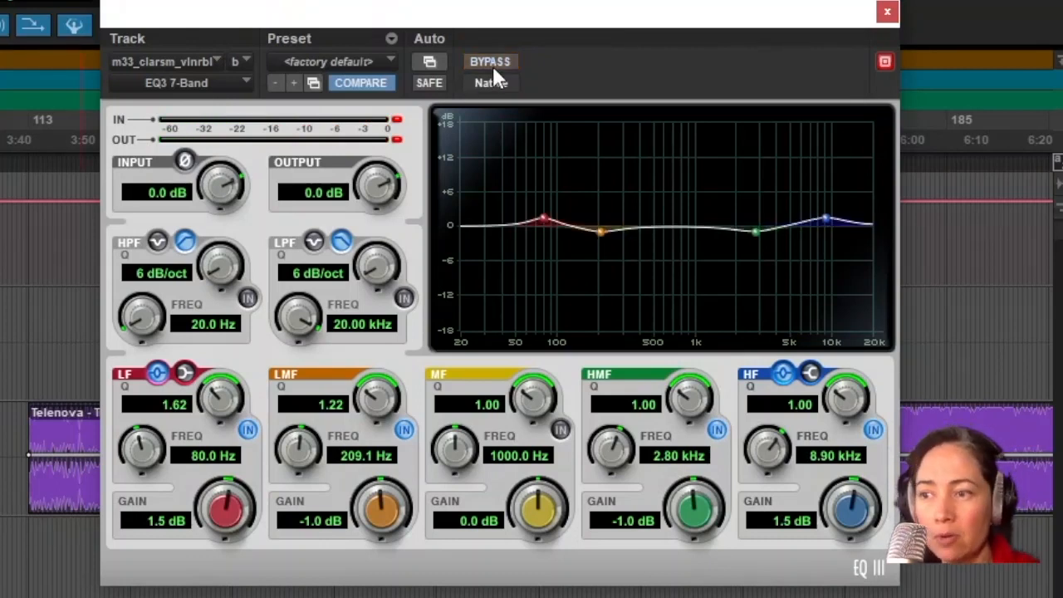
pyautogui.moveTo(489, 62)
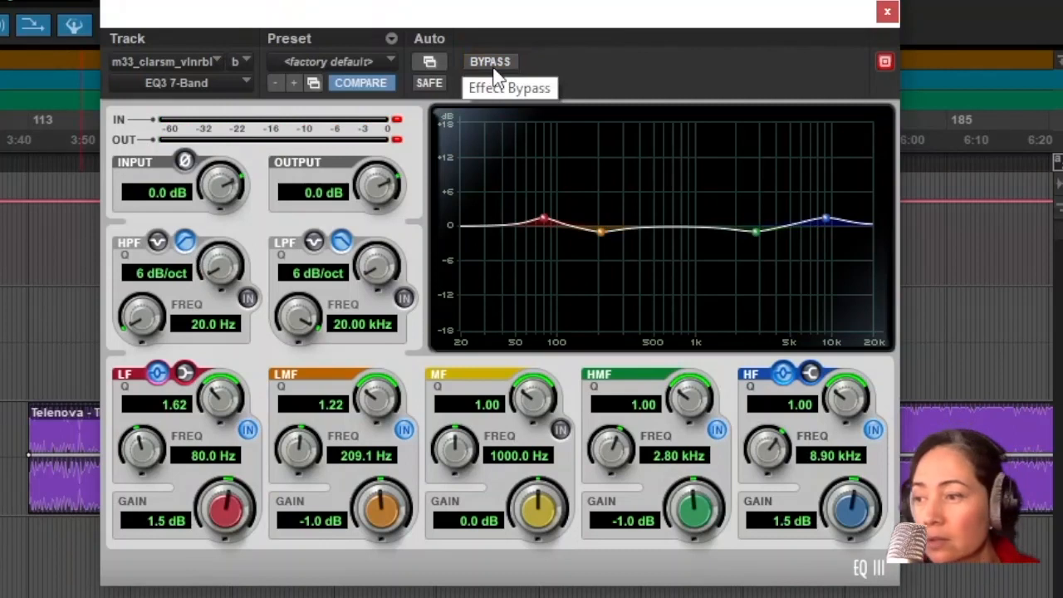